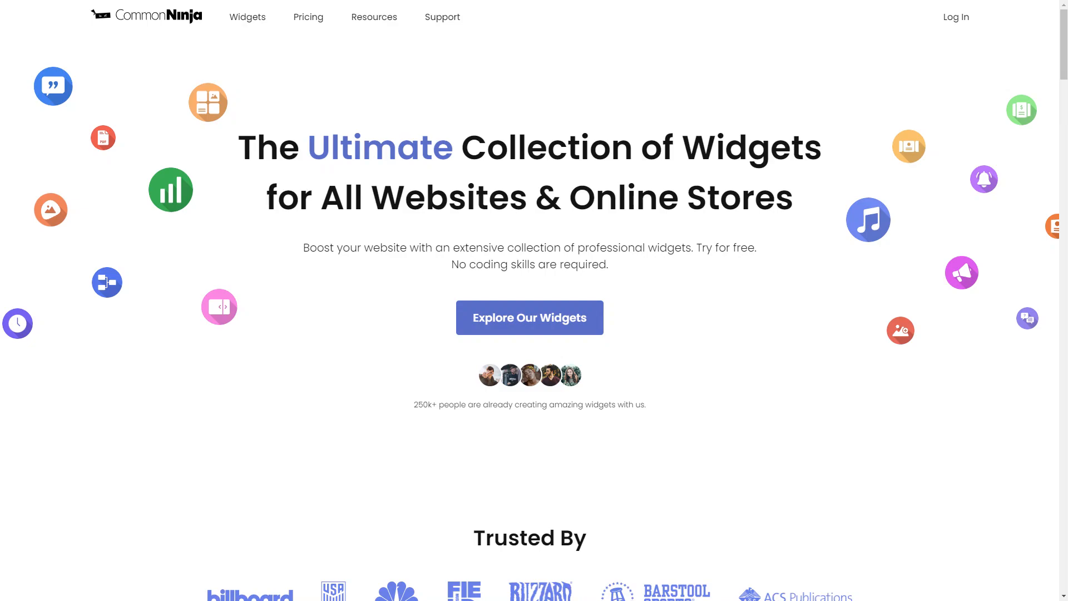
Open Explore Our Widgets and scroll through the Common Ninja widget catalog
left_click(529, 317)
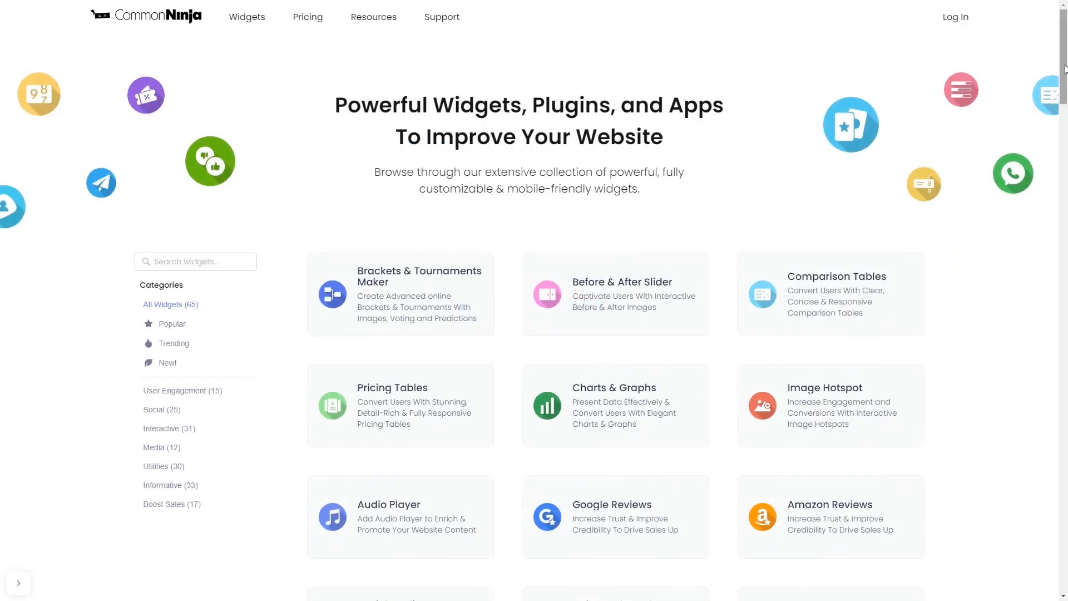
scroll("down", 3)
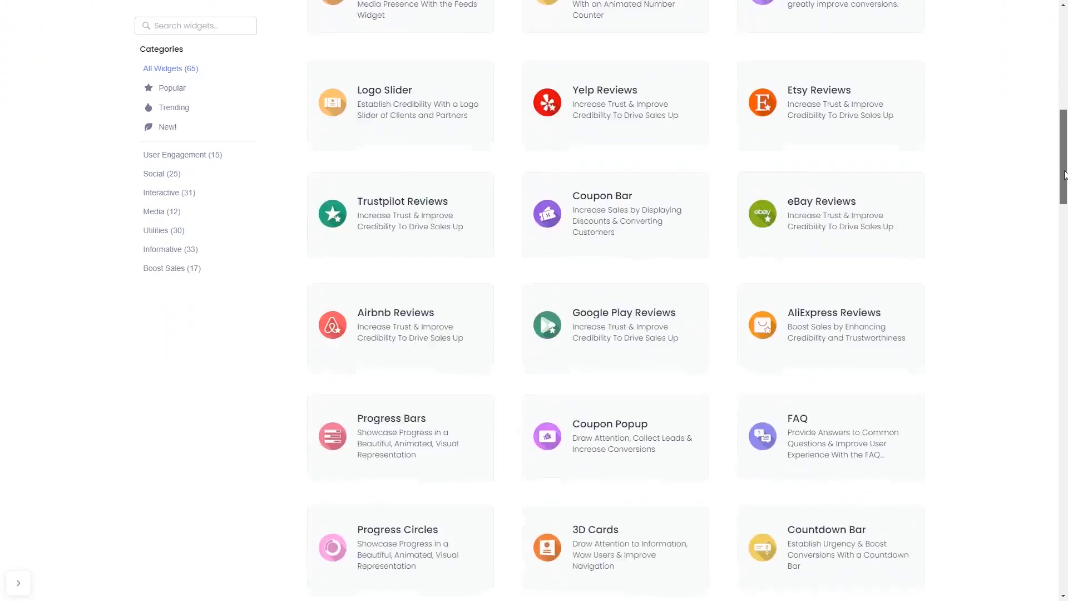
scroll("down", 3)
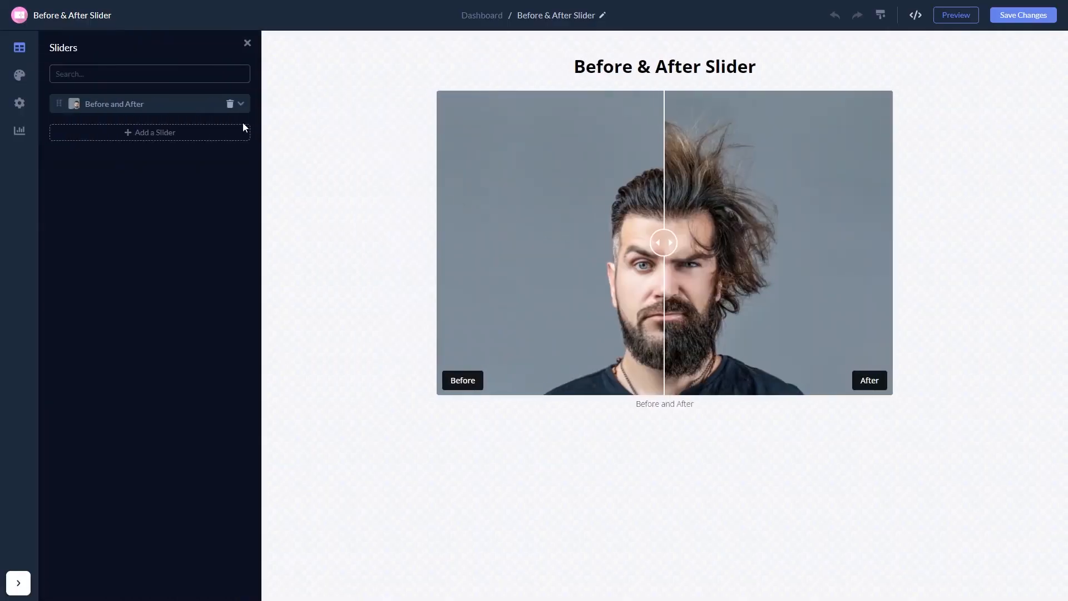
Expand the slider's image and label settings, then show the widget's visibility settings
left_click(113, 104)
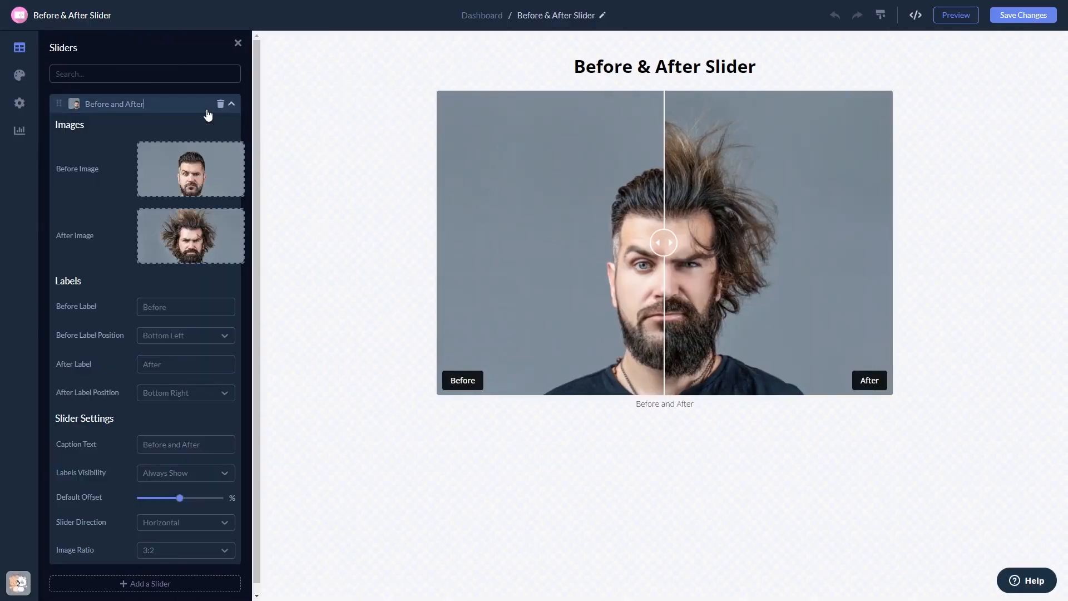
mouse_move(19, 75)
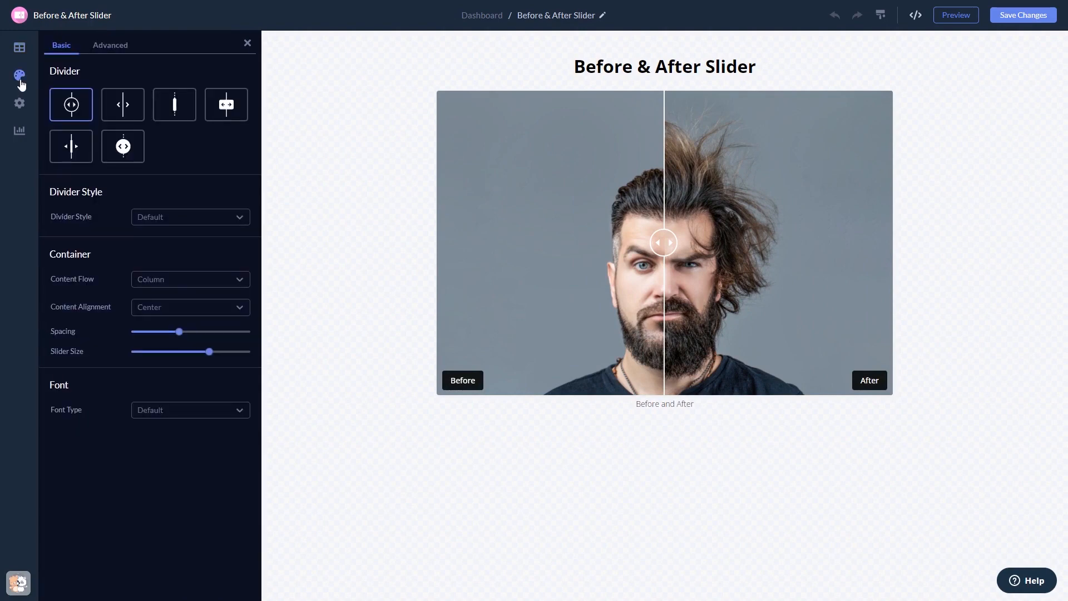
left_click(19, 104)
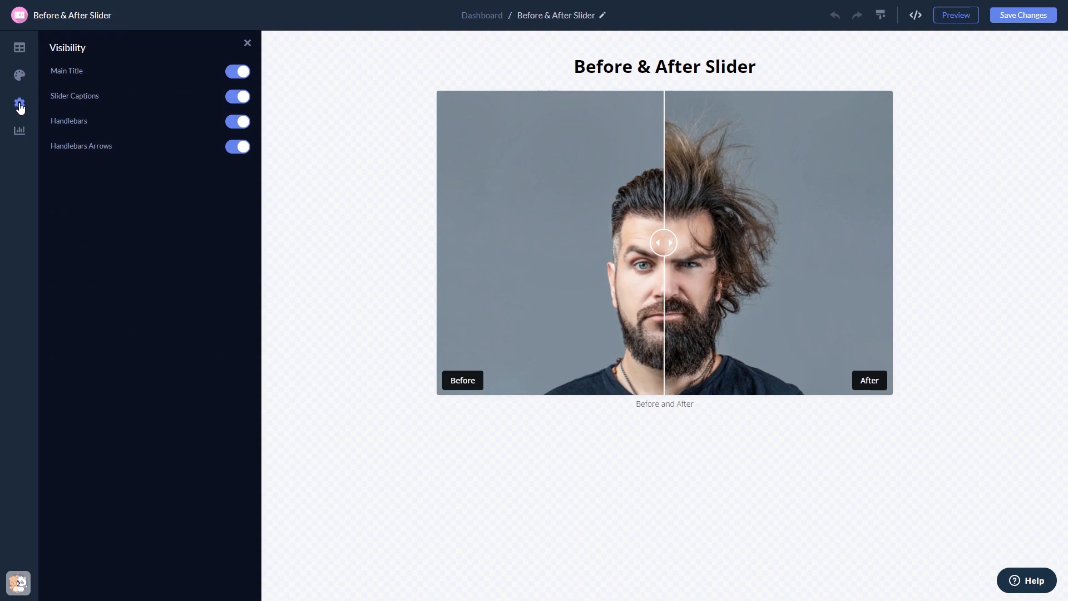
mouse_move(904, 97)
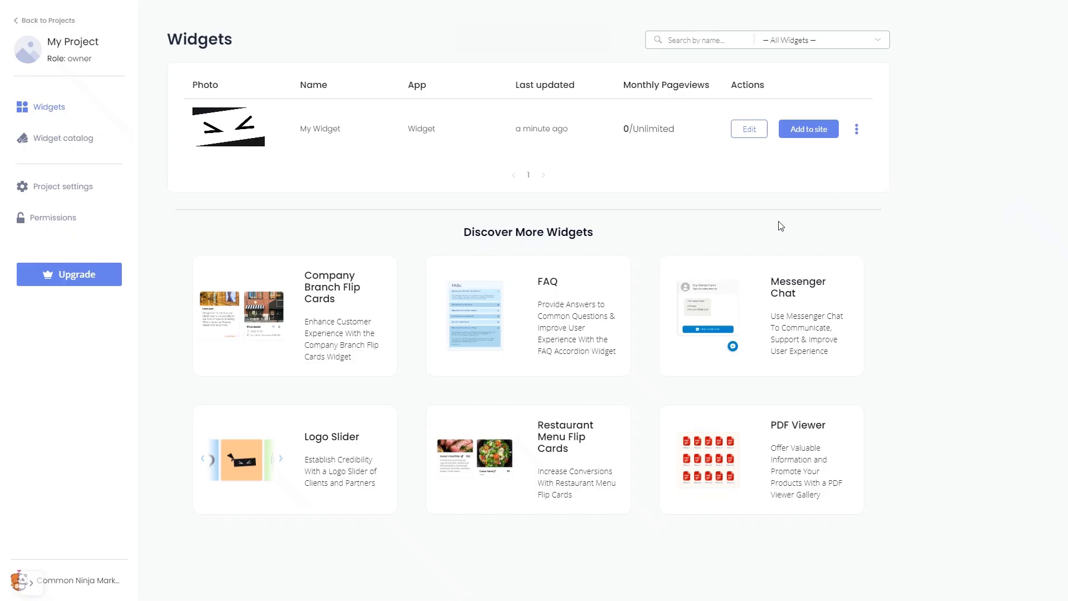
mouse_move(785, 216)
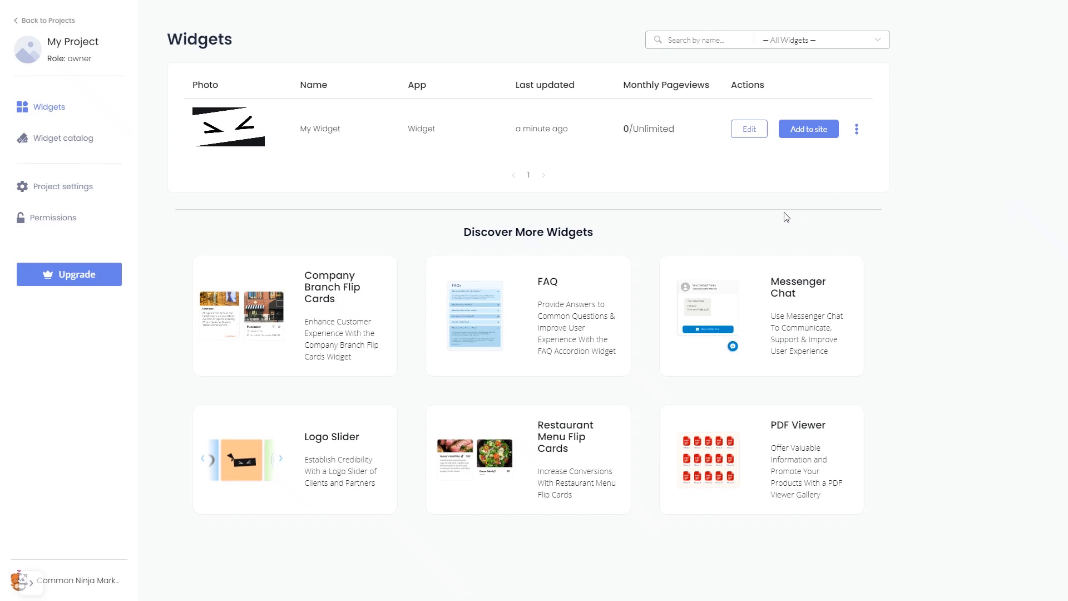
mouse_move(808, 129)
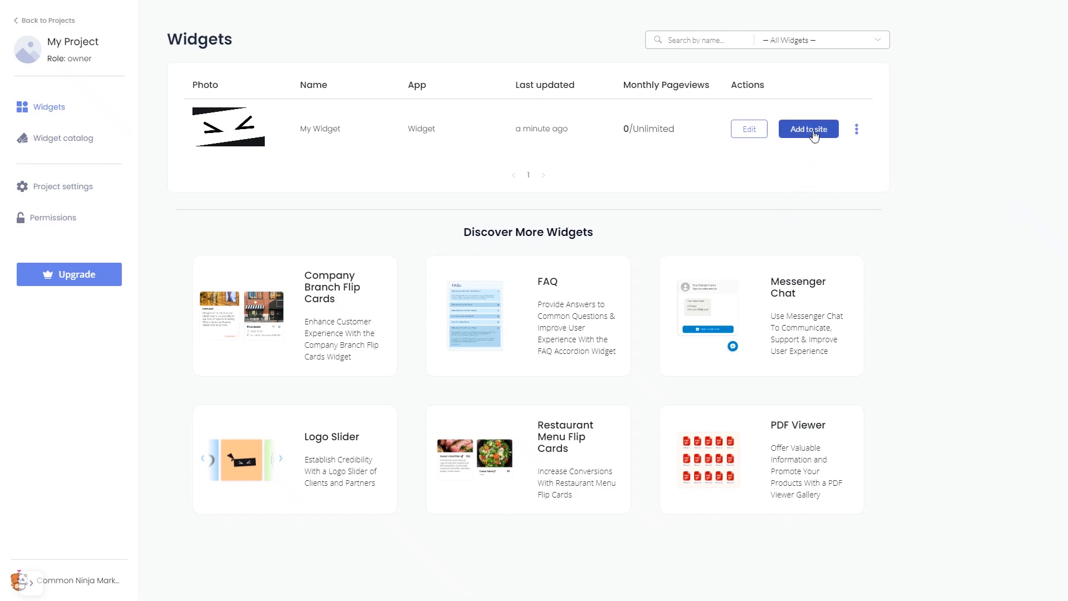
Get My Widget's installation code via Add to site and close the code window
left_click(808, 128)
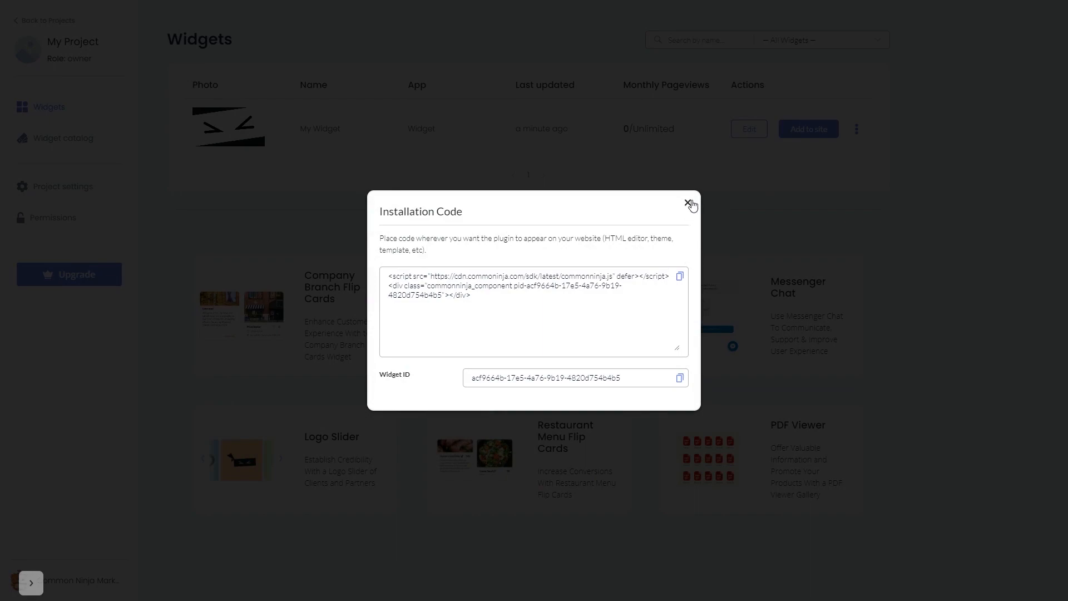
left_click(689, 204)
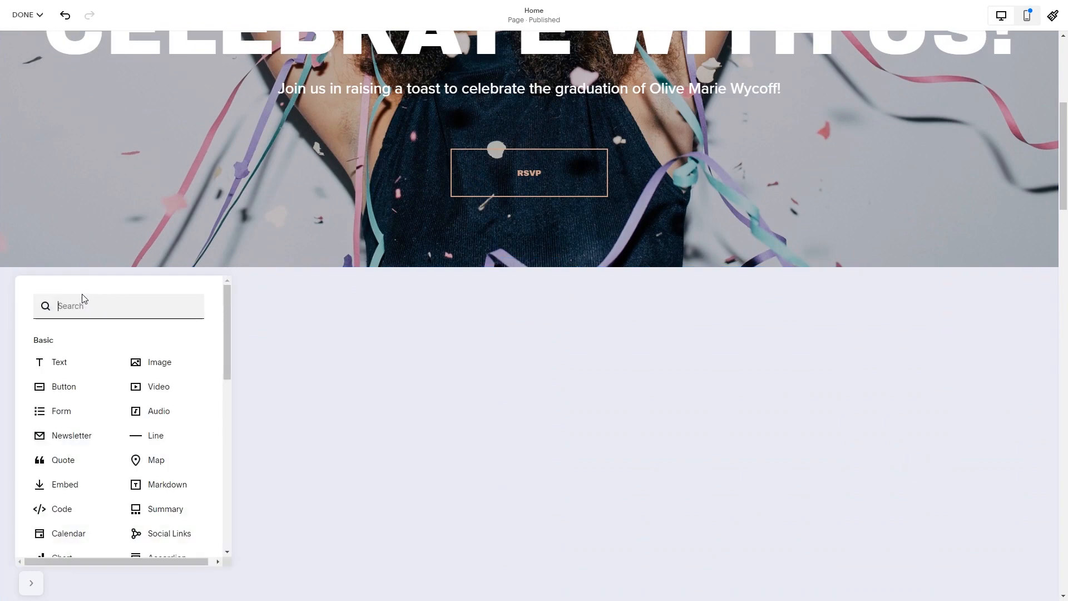
mouse_move(62, 509)
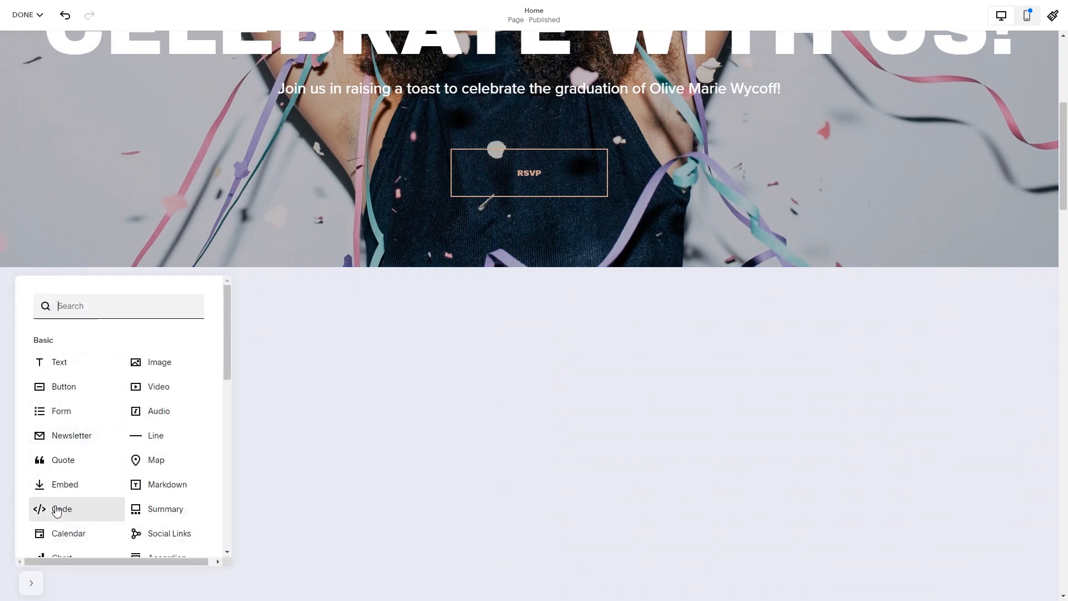
Insert a Code block from the Basic block list into the home page section
left_click(59, 362)
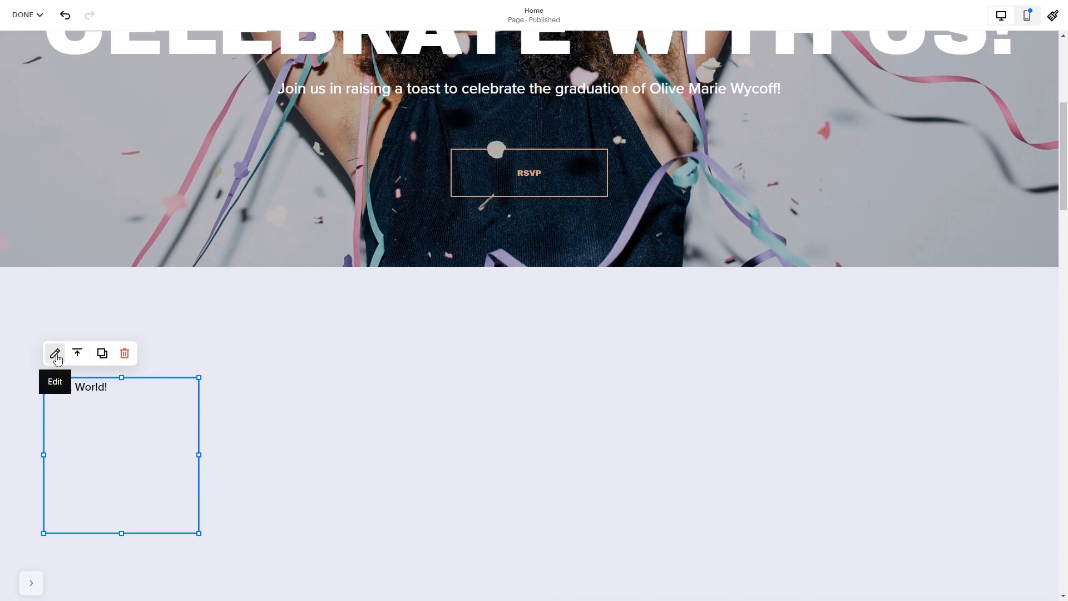
Edit the new code block to hold the Common Ninja installation code in HTML mode
left_click(54, 352)
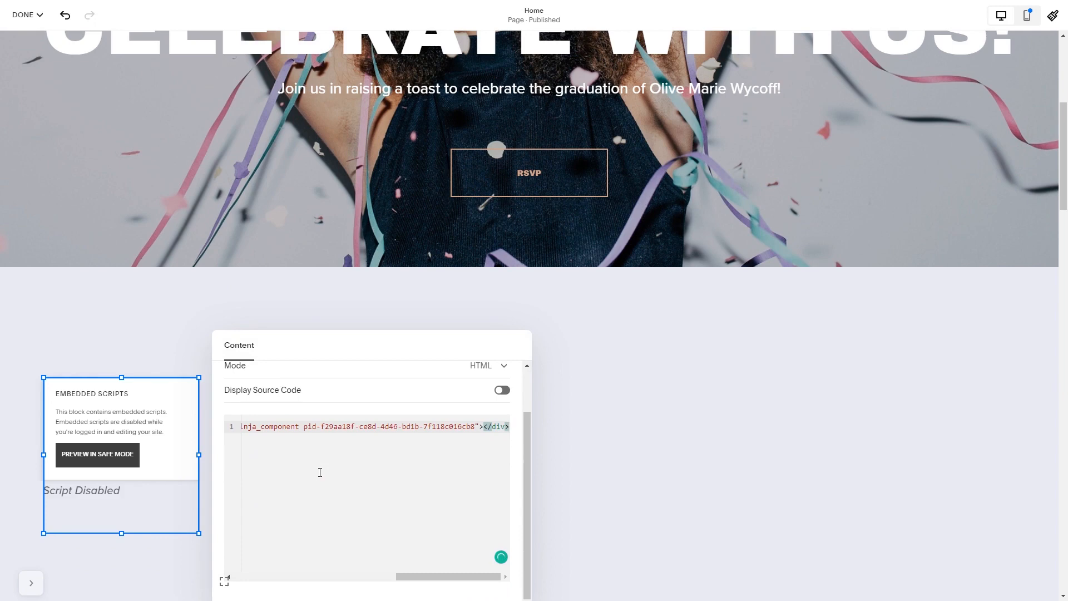
mouse_move(569, 480)
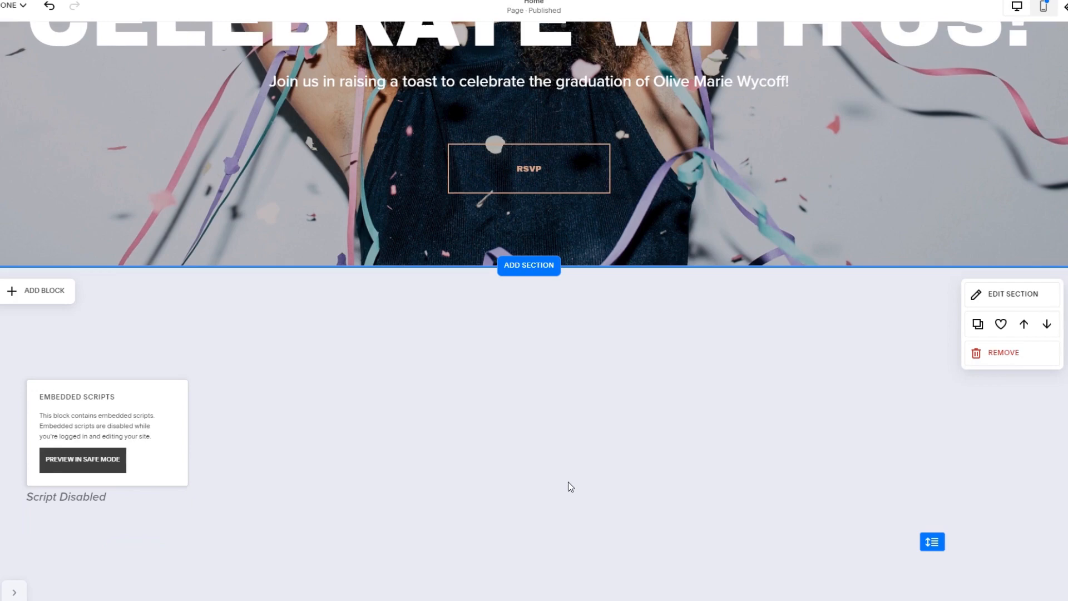
Scroll the home page to view the code block with embedded scripts disabled
scroll("down", 3)
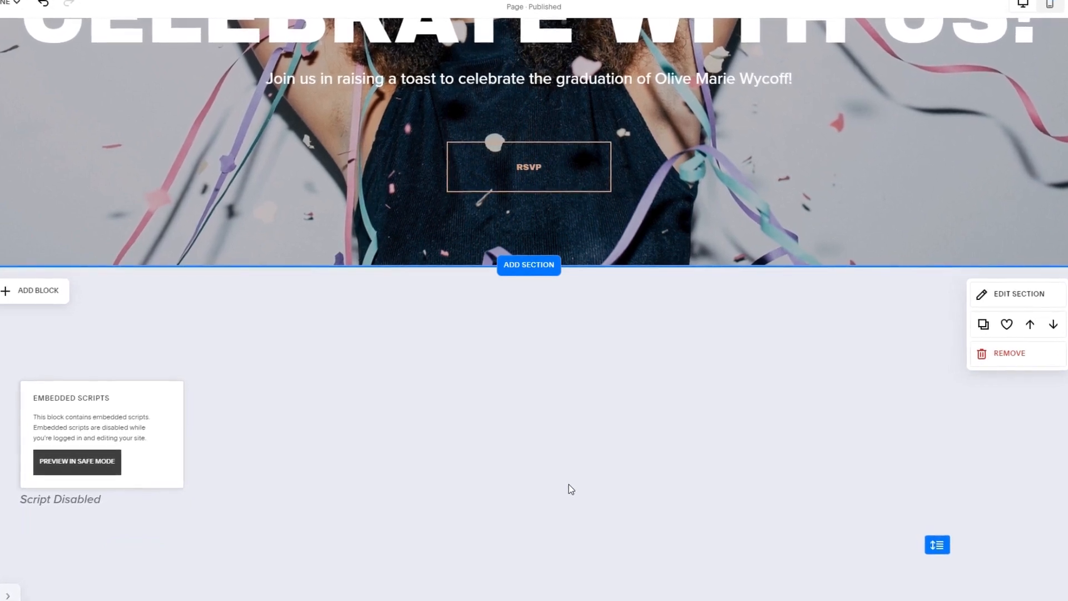